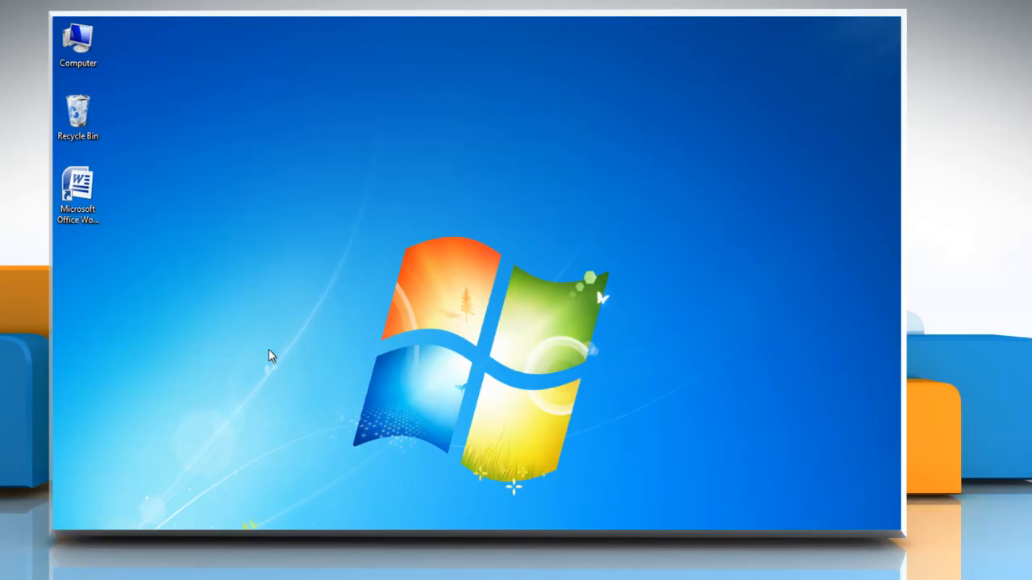
pyautogui.moveTo(246, 345)
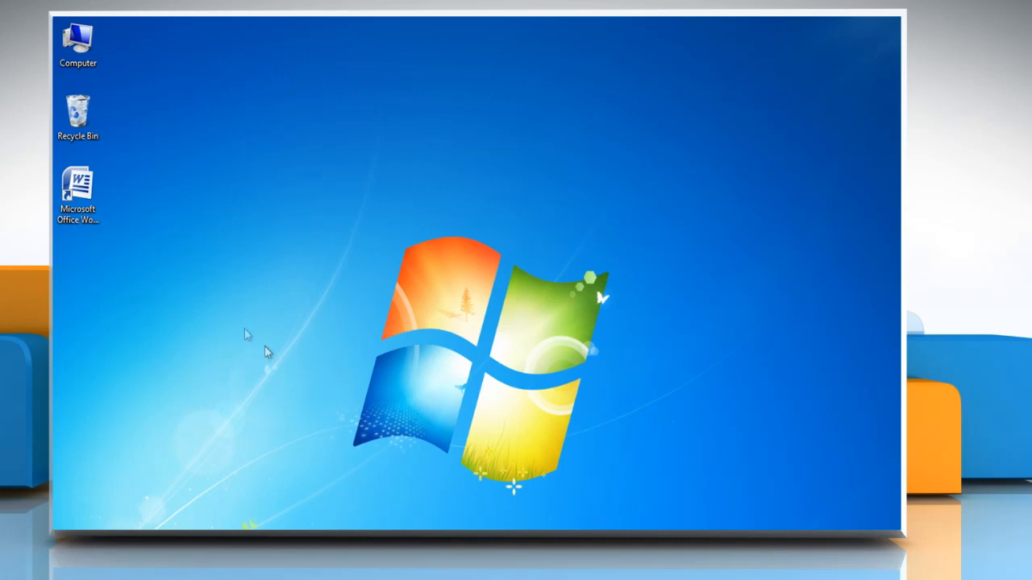
# - Bring up the context menu for the Microsoft Office Word desktop shortcut
pyautogui.rightClick(77, 186)
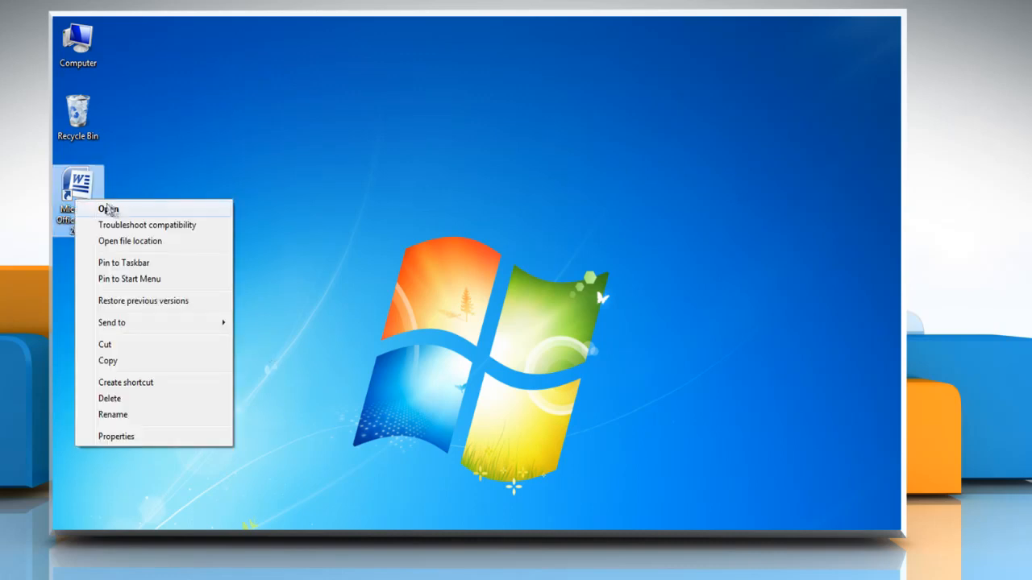
# - Launch Word and insert a Pie in 3-D chart into the new blank document
pyautogui.click(107, 206)
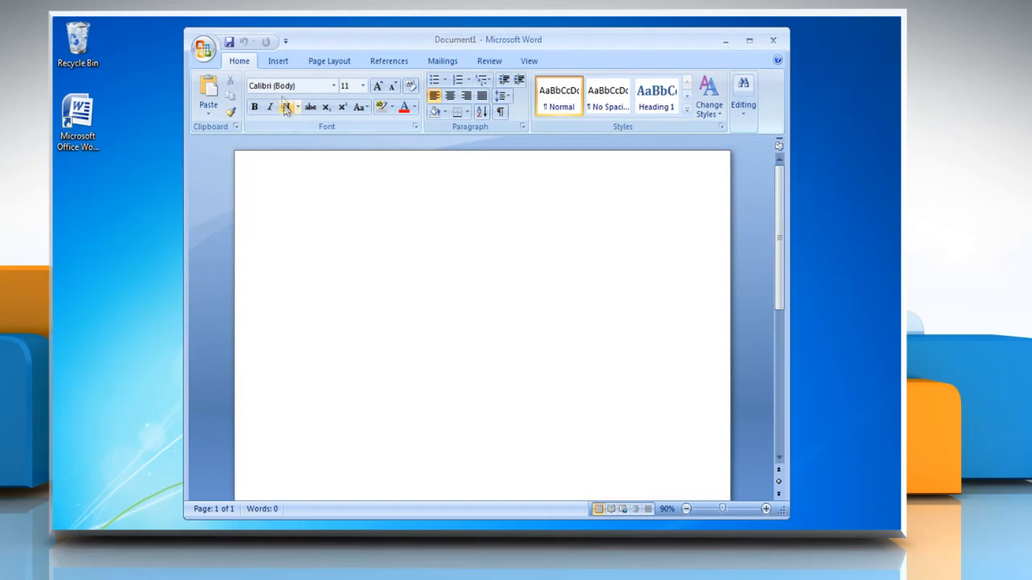
pyautogui.click(278, 62)
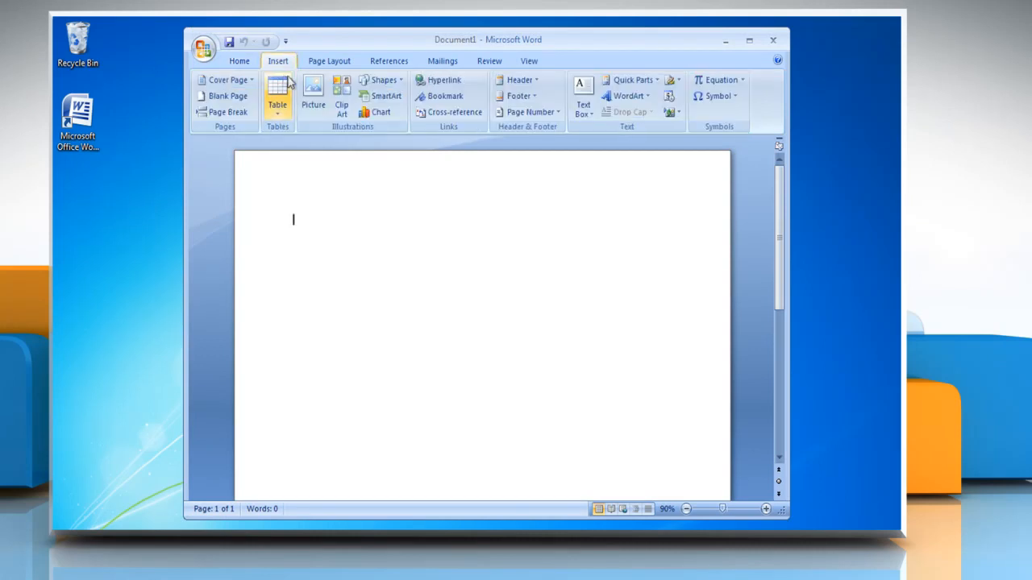
pyautogui.click(367, 111)
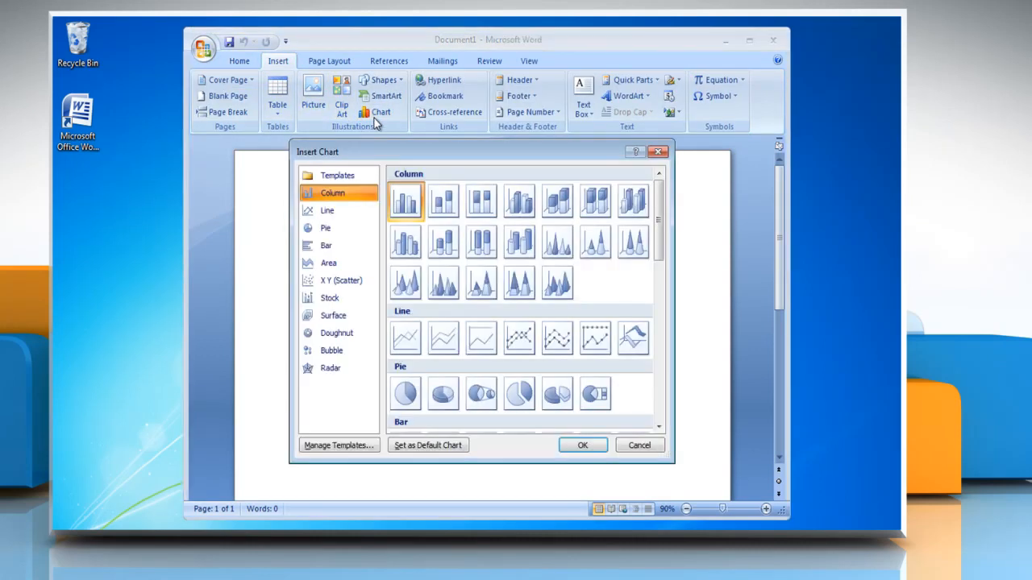
pyautogui.moveTo(352, 176)
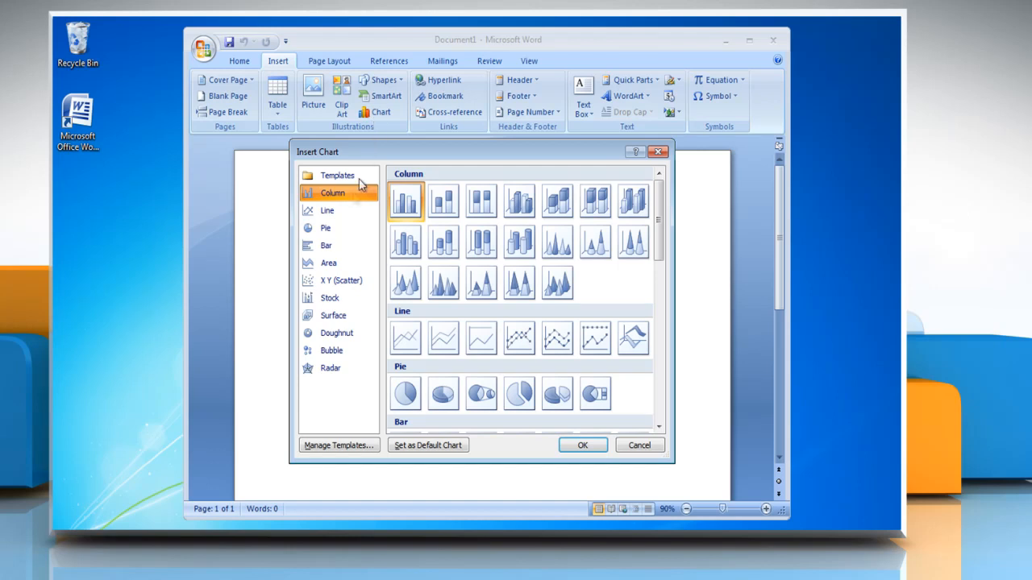
pyautogui.click(326, 229)
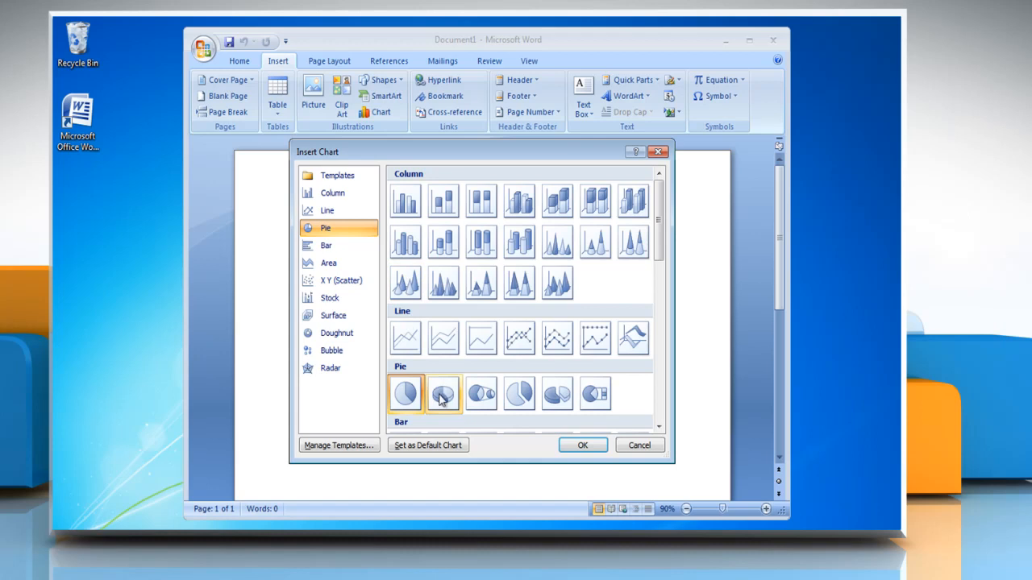
pyautogui.click(442, 394)
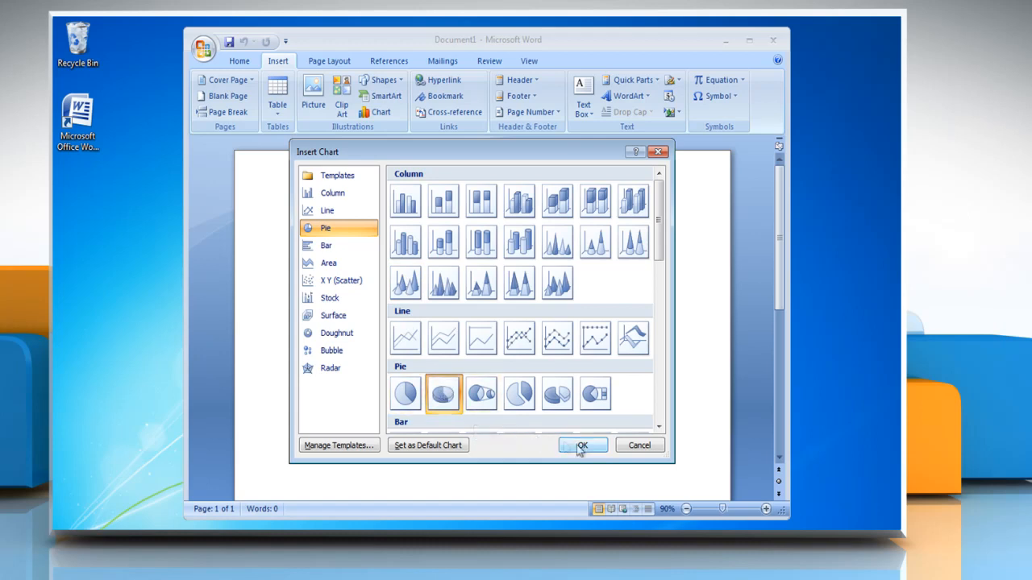
pyautogui.click(583, 445)
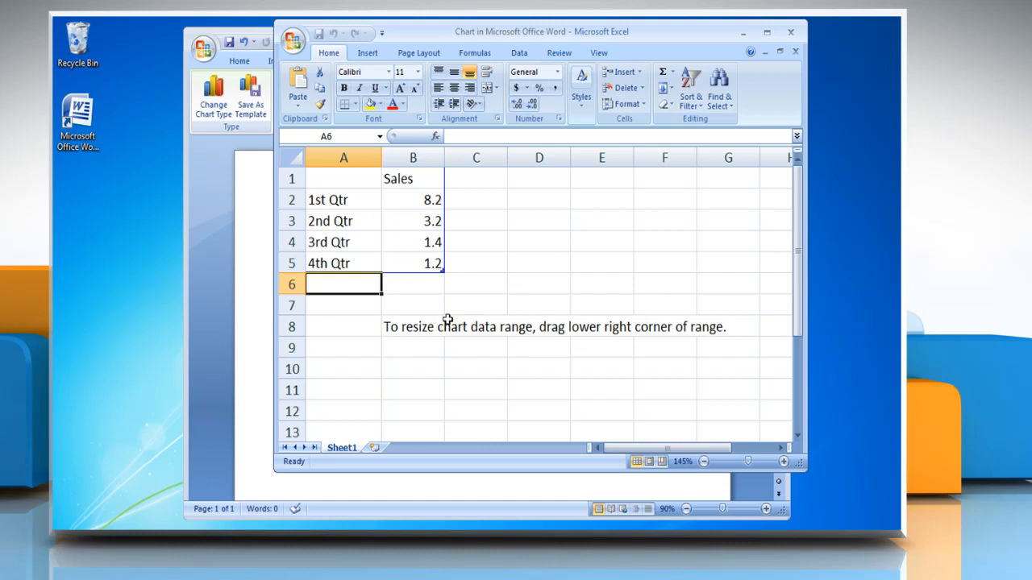
pyautogui.moveTo(450, 312)
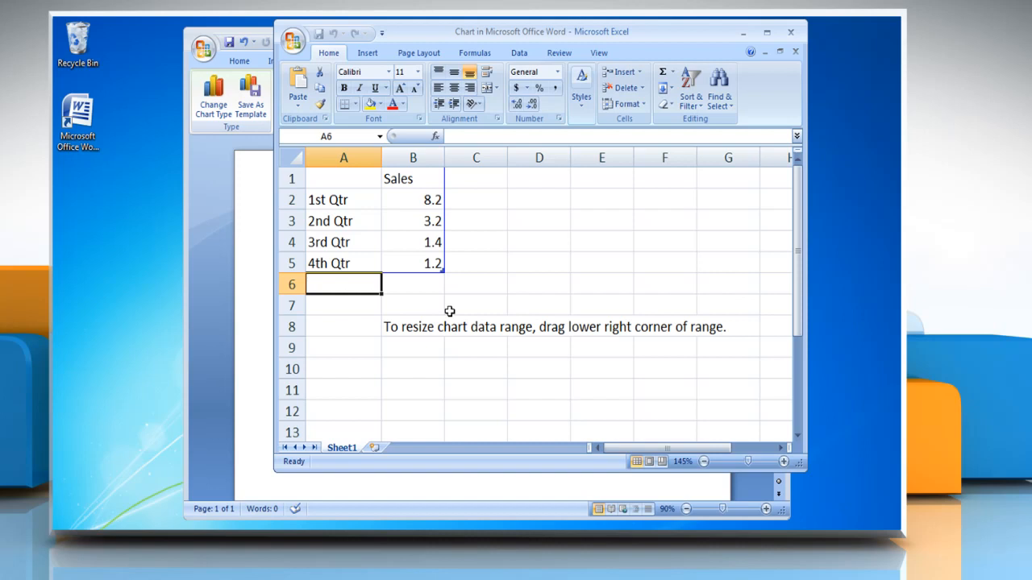
pyautogui.moveTo(442, 292)
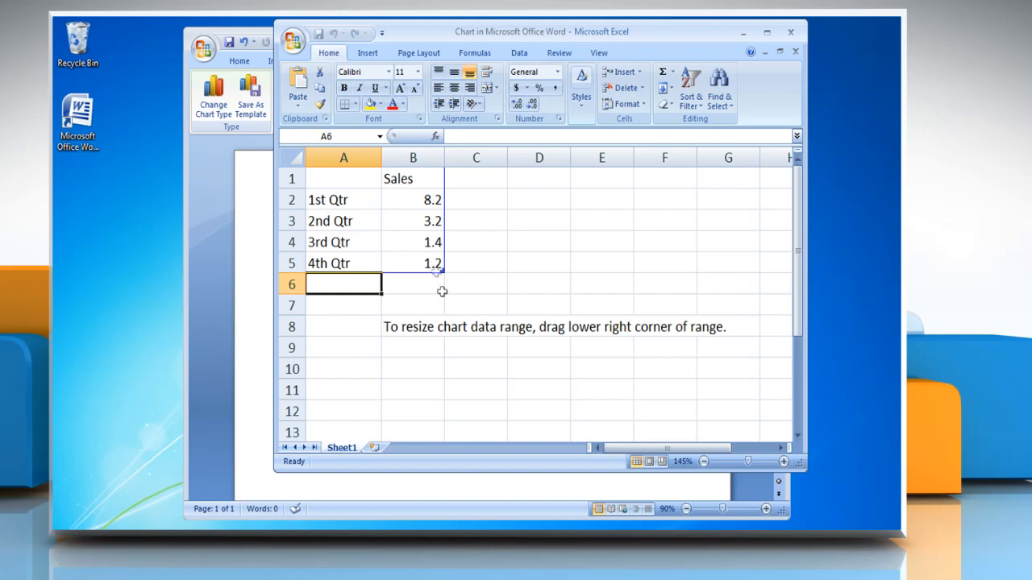
# - Rename the Sales heading to Points in the chart data sheet and return to Word
pyautogui.click(411, 178)
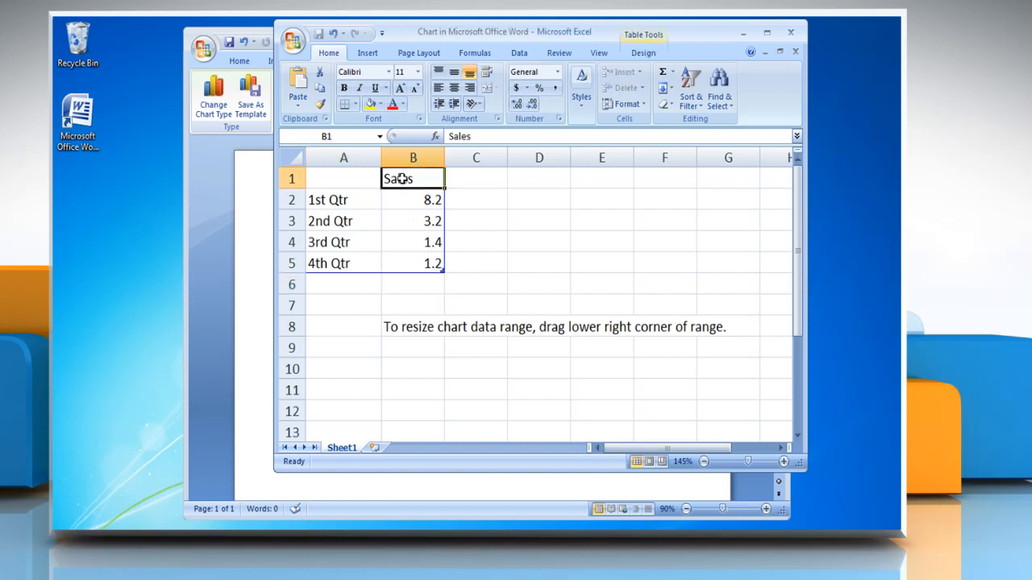
pyautogui.write('Points')
pyautogui.click(413, 263)
pyautogui.write('4')
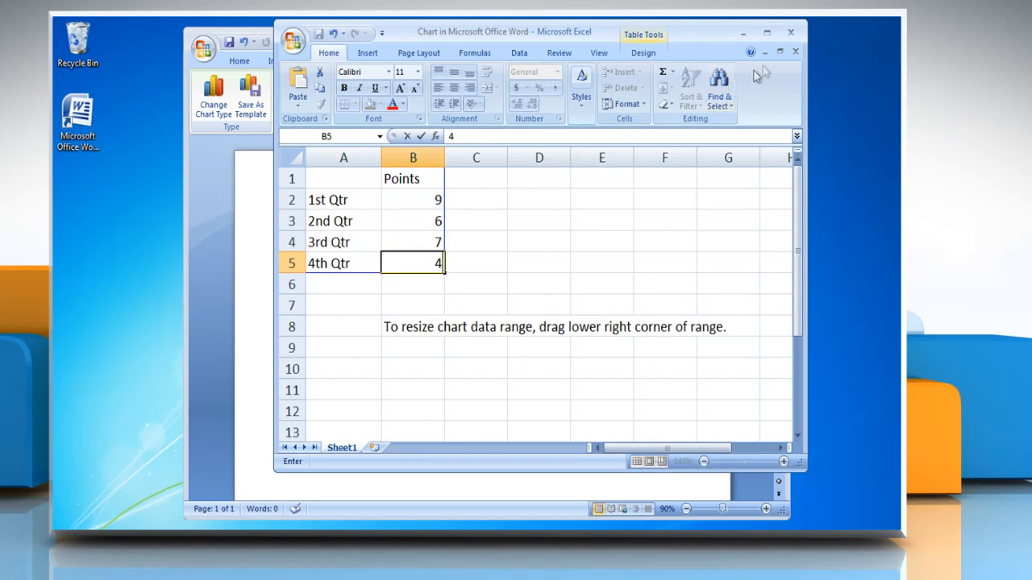
pyautogui.click(792, 50)
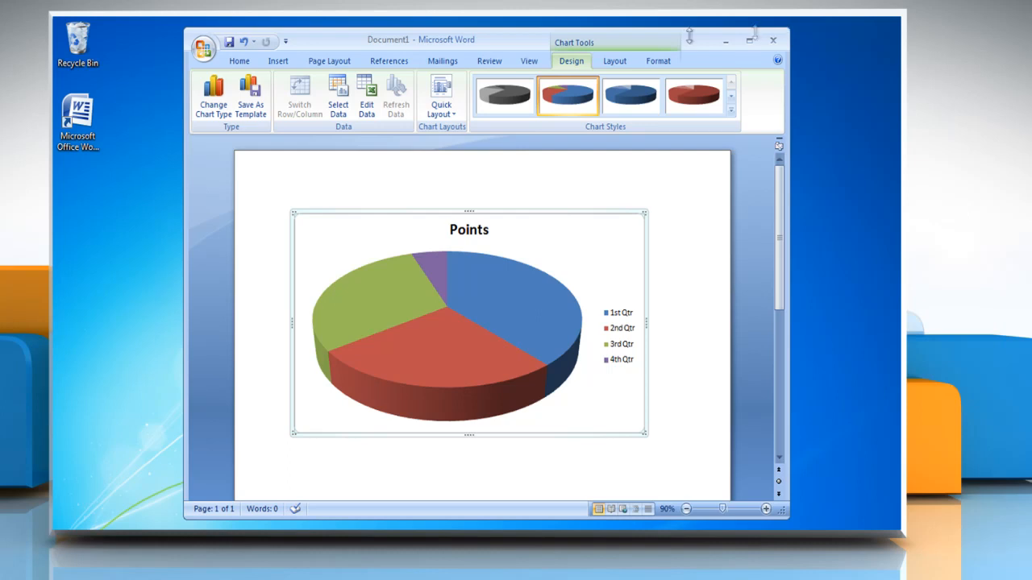
pyautogui.moveTo(212, 92)
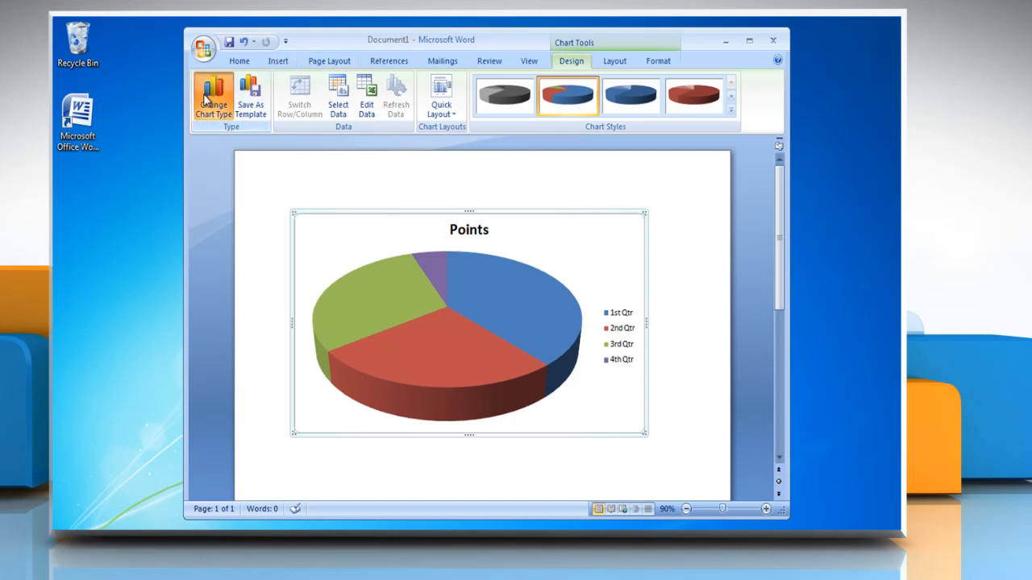
# - Change the chart type to an exploded 3-D pie
pyautogui.click(213, 92)
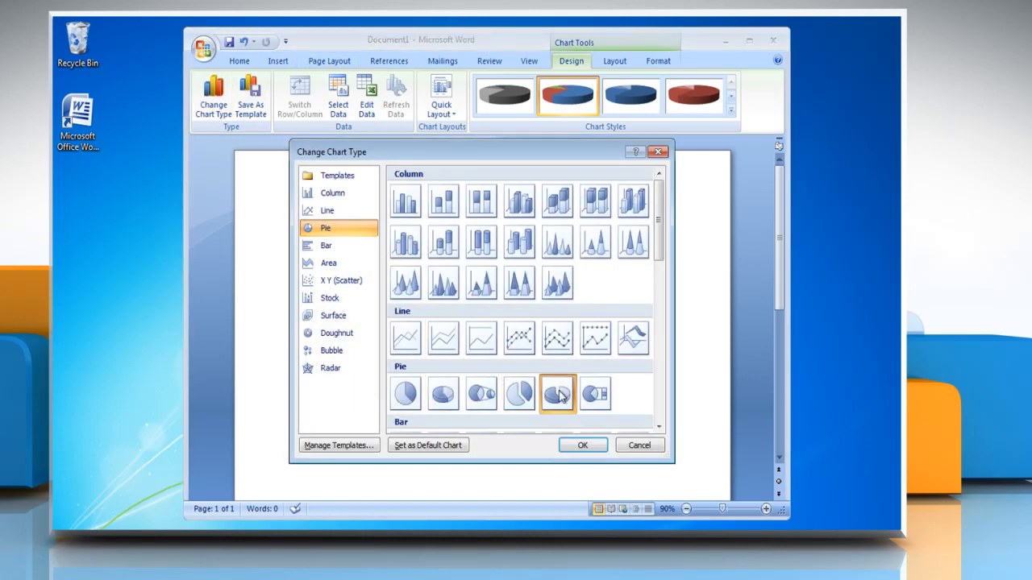
pyautogui.click(584, 445)
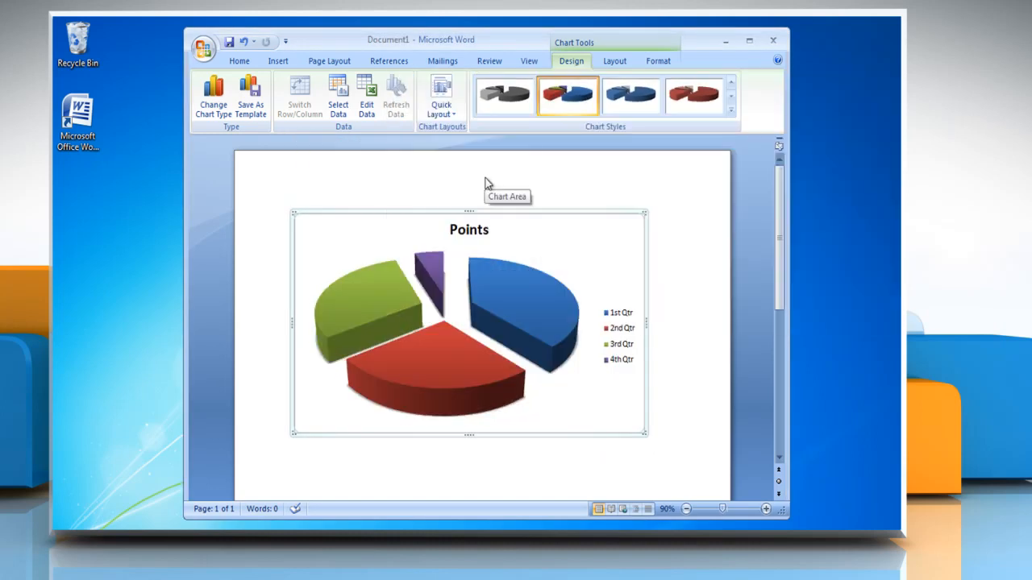
# - Retitle the chart 'My Score' and show the legend at the left of the pie
pyautogui.click(614, 61)
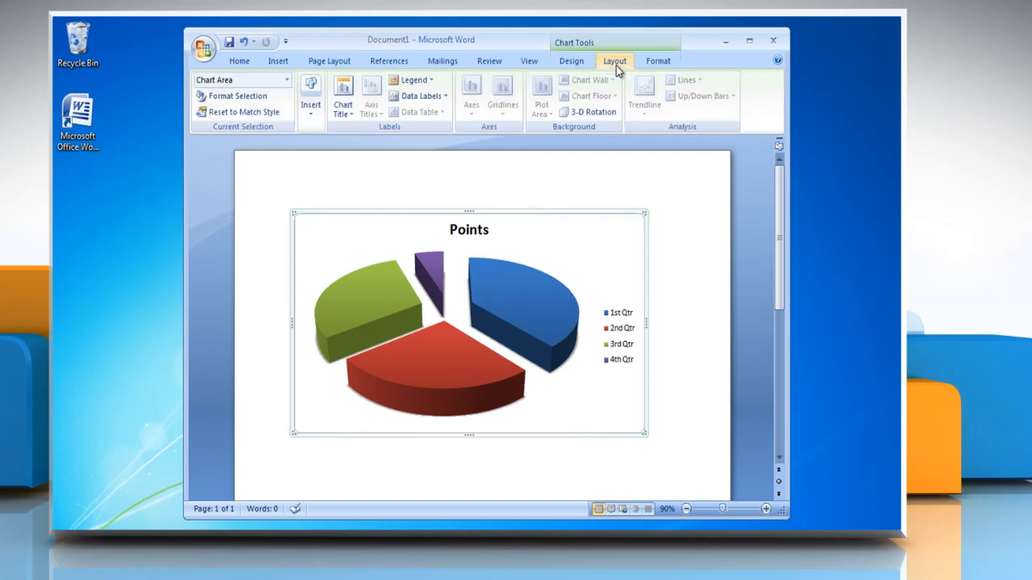
pyautogui.click(341, 97)
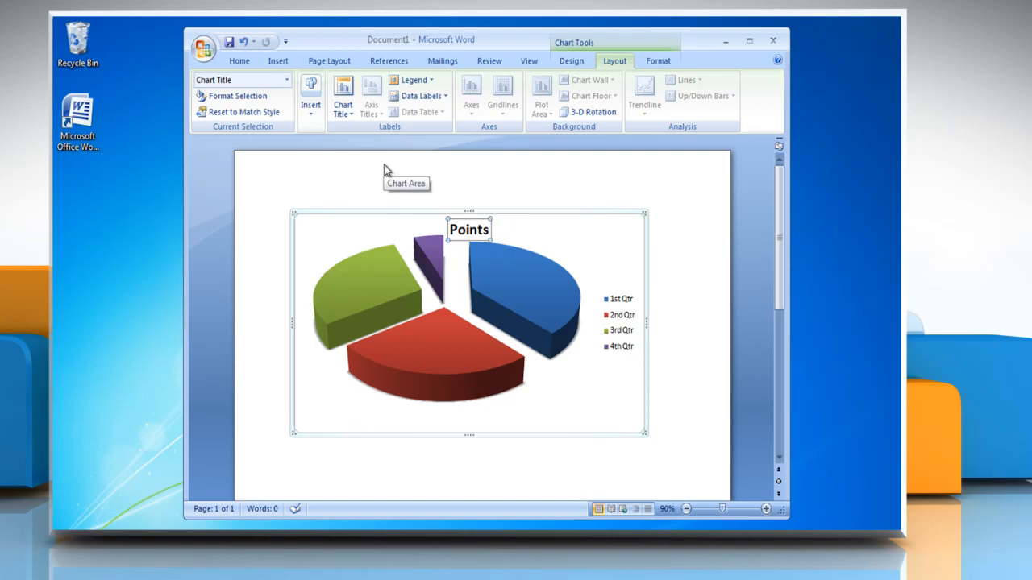
pyautogui.click(467, 229)
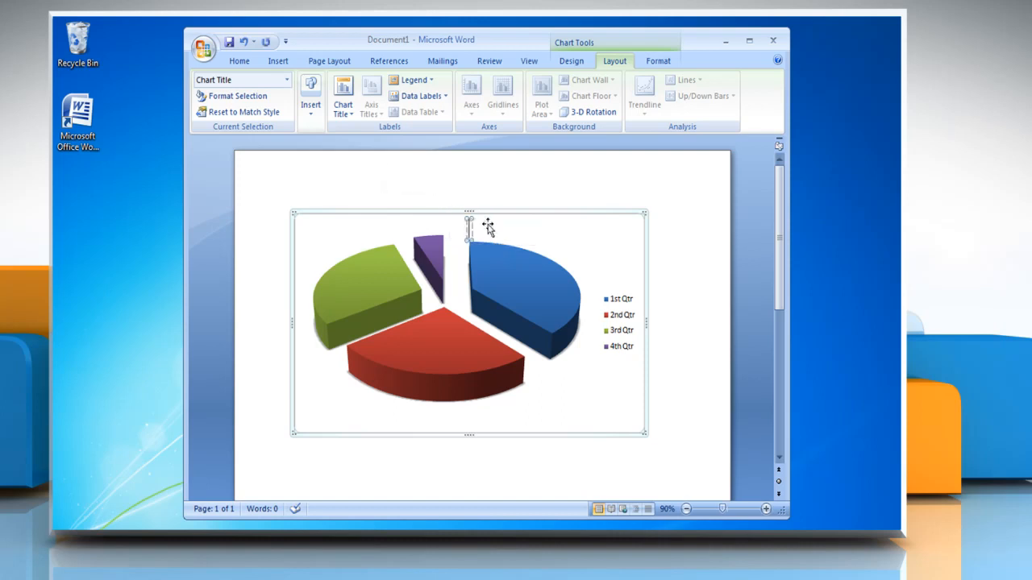
pyautogui.write('My Score')
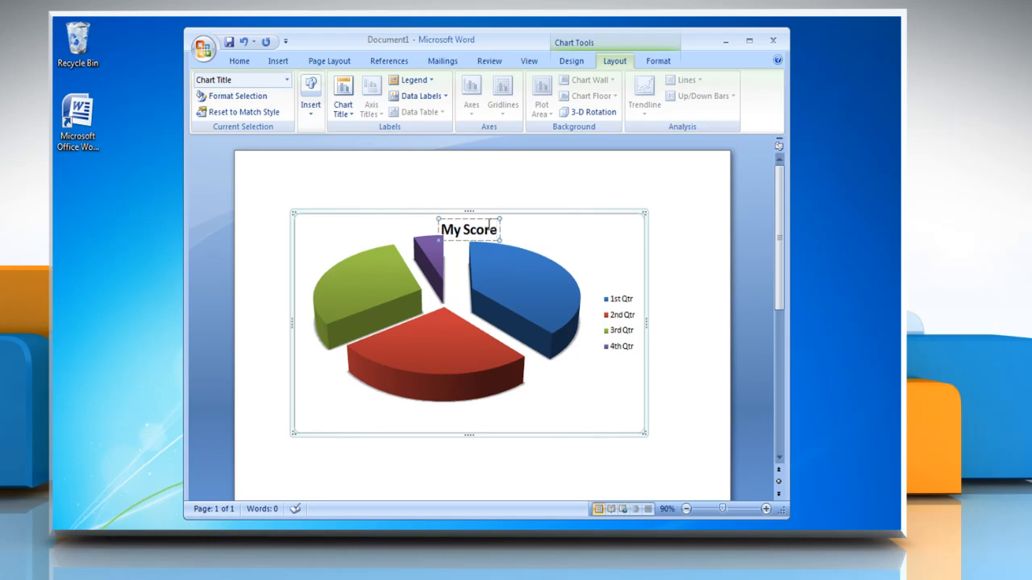
pyautogui.click(530, 277)
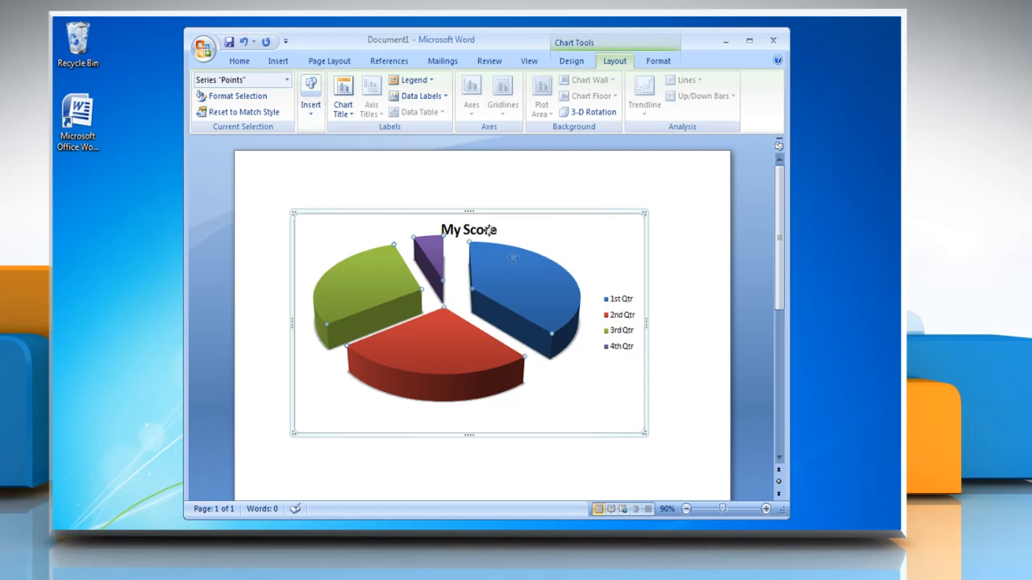
pyautogui.click(405, 80)
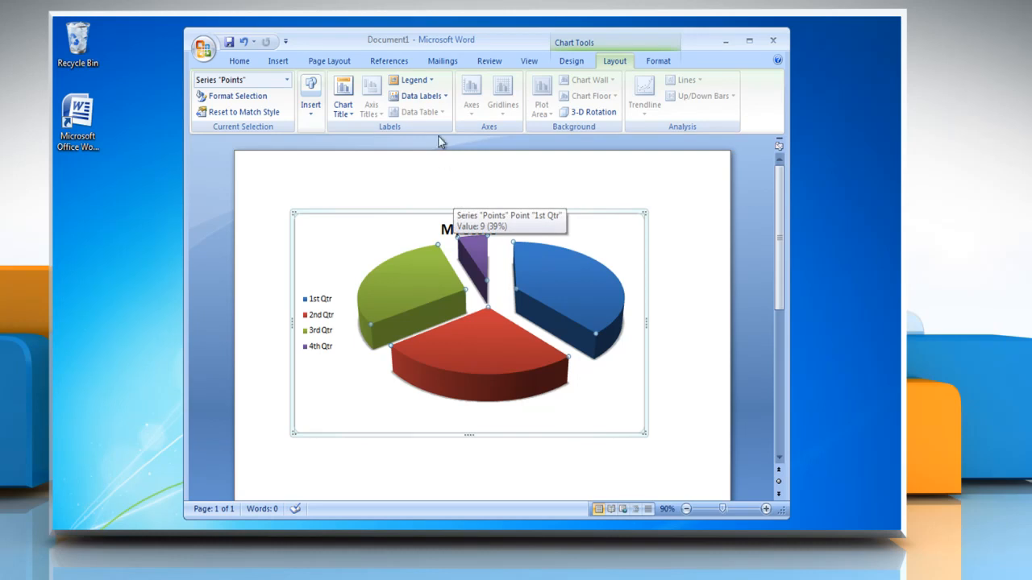
# - Show centered value data labels on the slices and enlarge them to 24-point
pyautogui.click(415, 97)
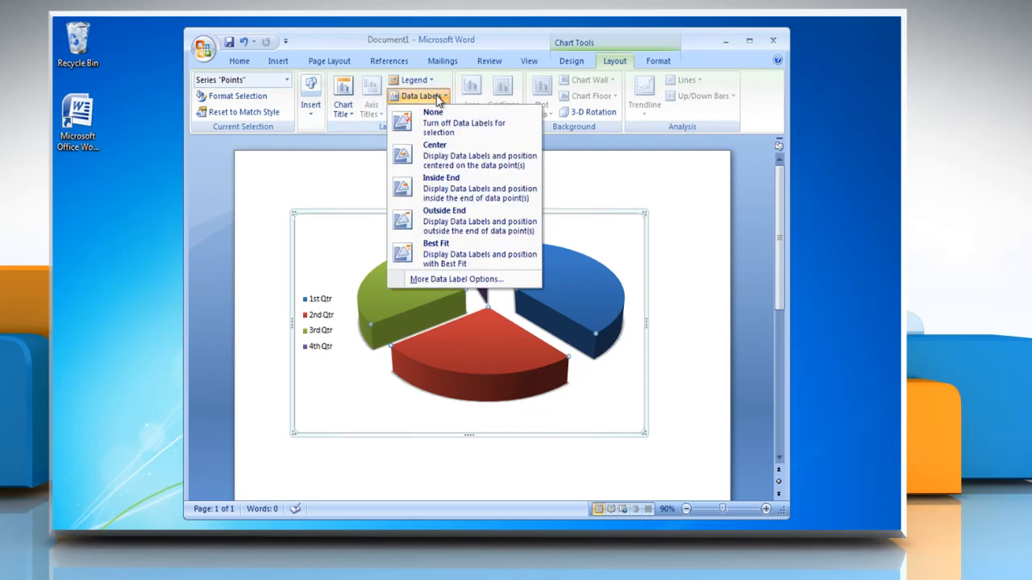
pyautogui.moveTo(448, 155)
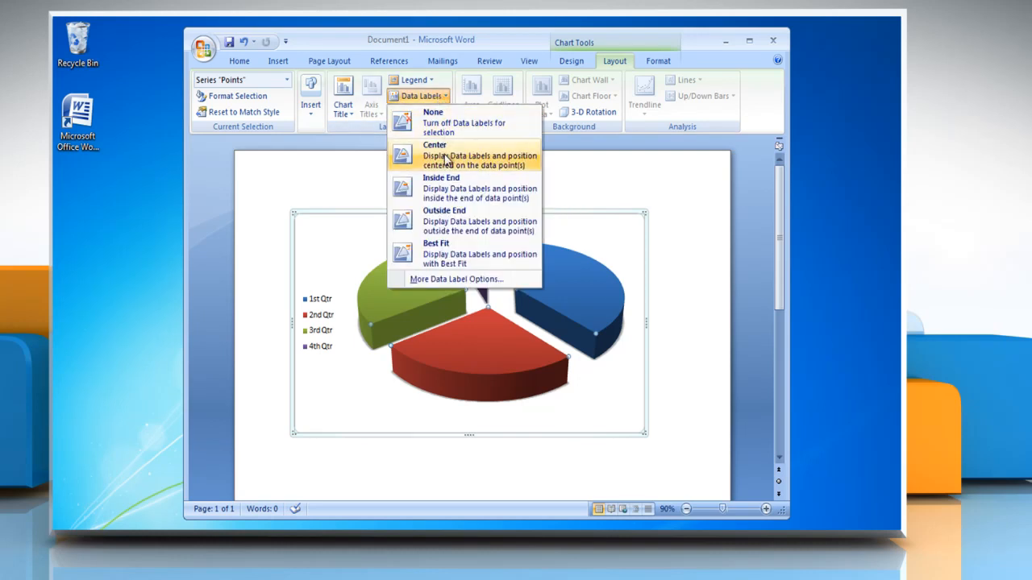
pyautogui.click(436, 145)
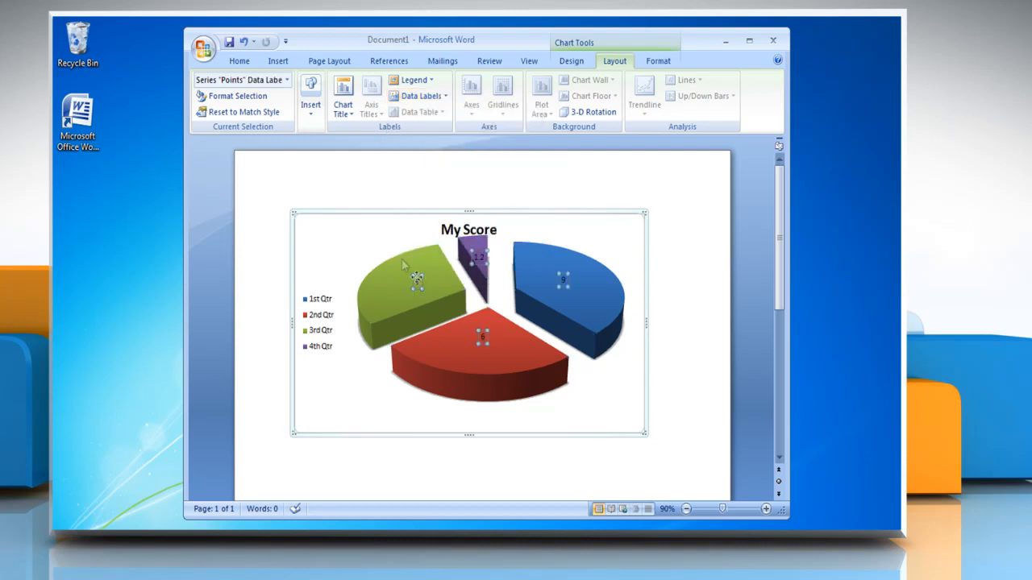
pyautogui.click(238, 61)
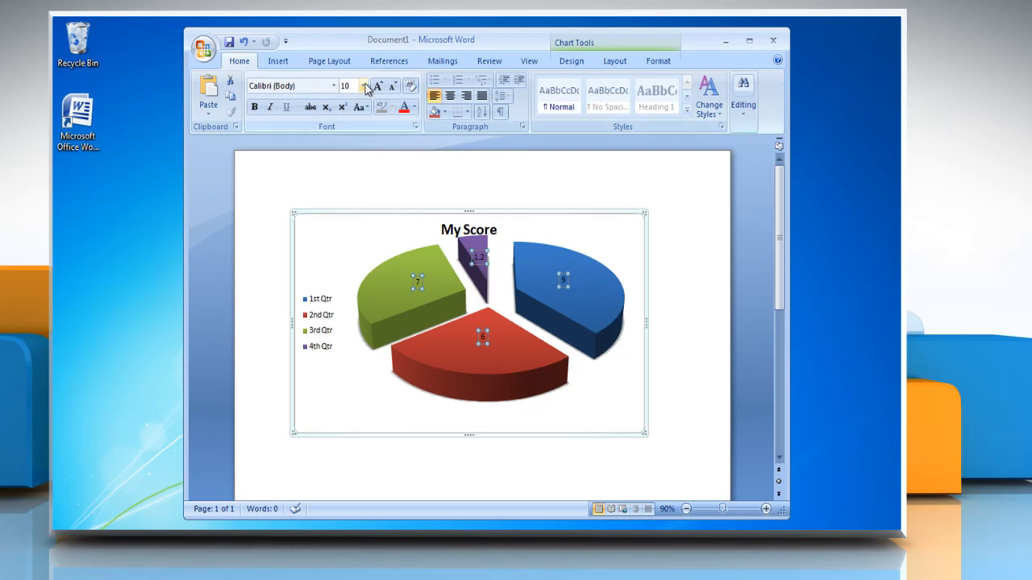
pyautogui.click(364, 85)
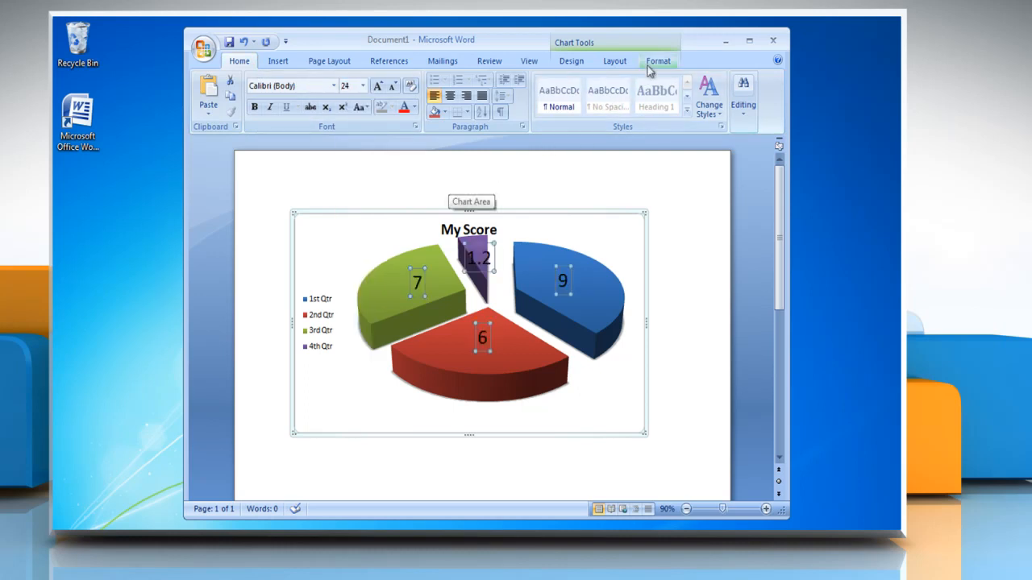
# - Apply a purple WordArt quick style to the legend entries, then select the chart title
pyautogui.click(658, 61)
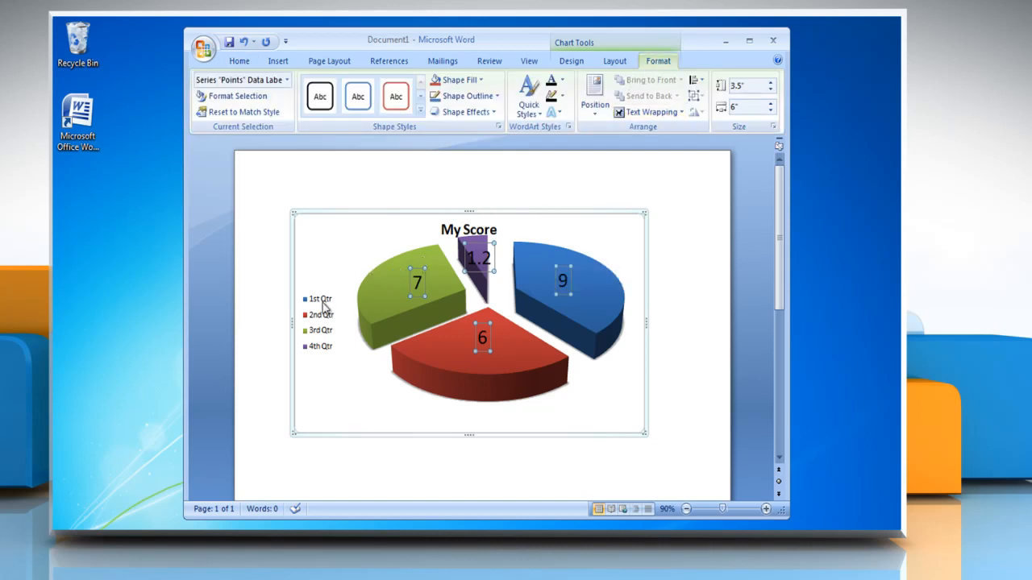
pyautogui.click(316, 322)
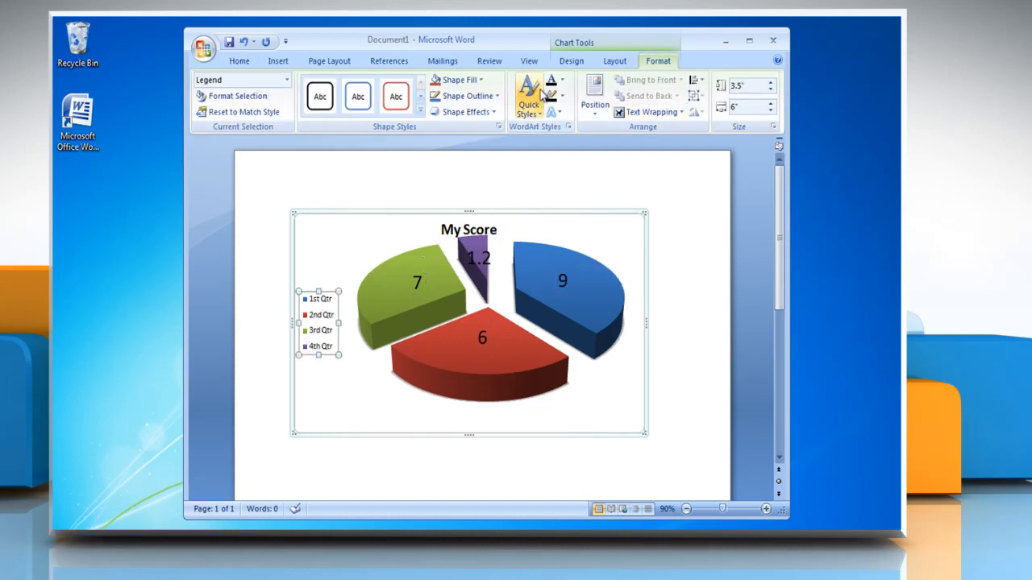
pyautogui.click(530, 95)
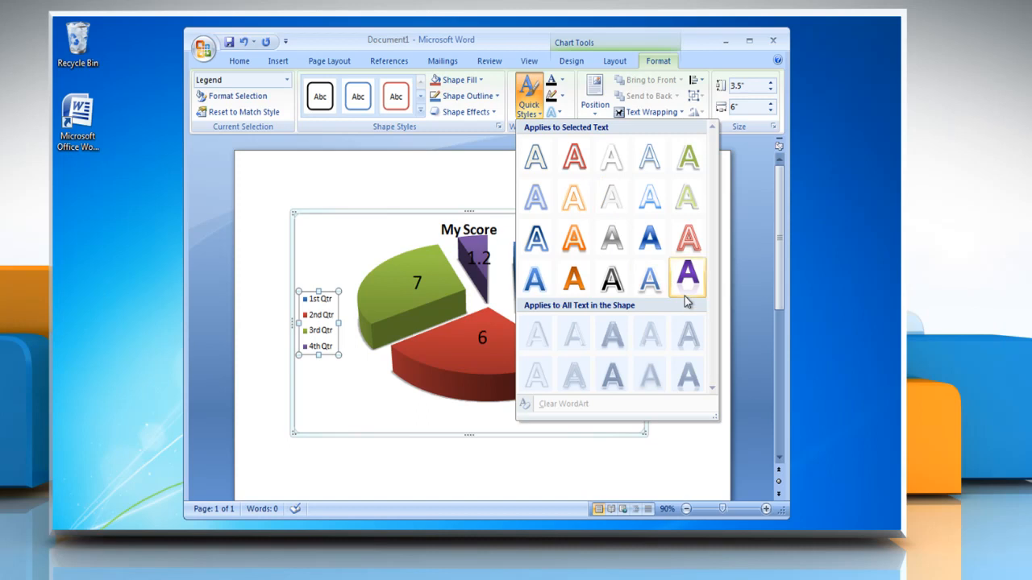
pyautogui.click(689, 278)
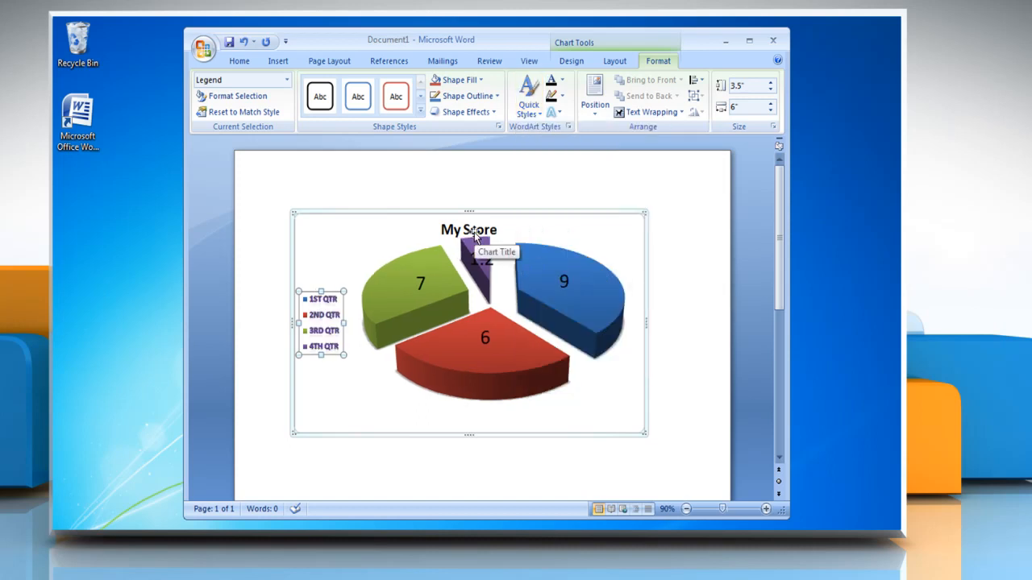
pyautogui.click(466, 229)
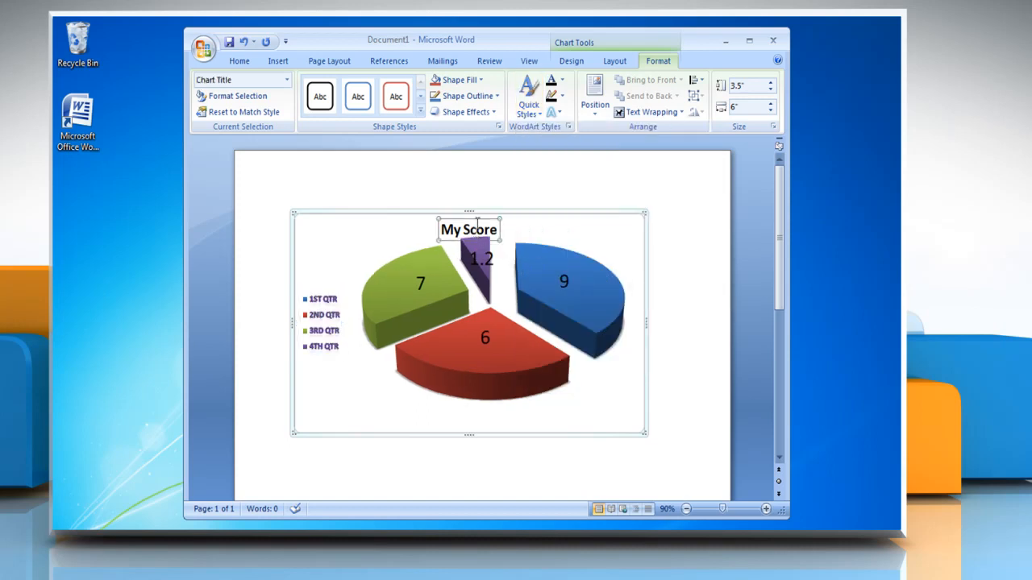